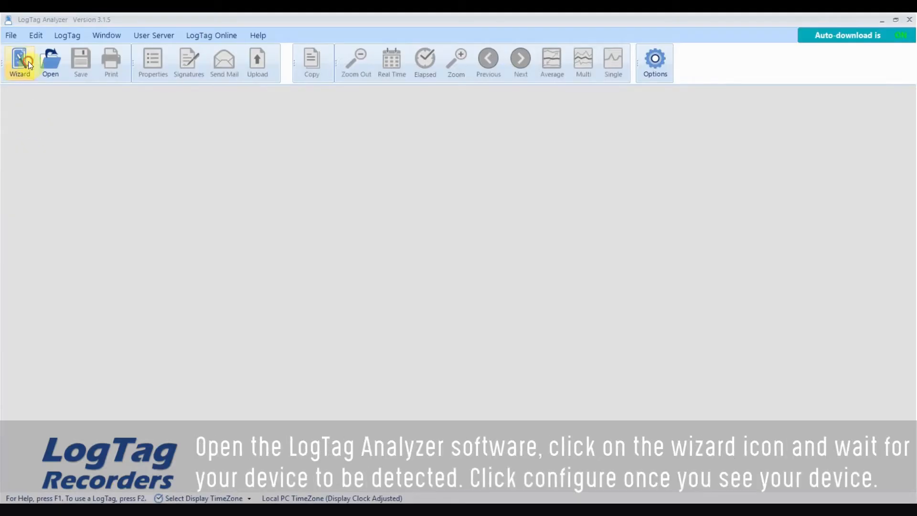
Step: Run the LogTag wizard and begin configuring the detected TRIX-8 logger
click(19, 63)
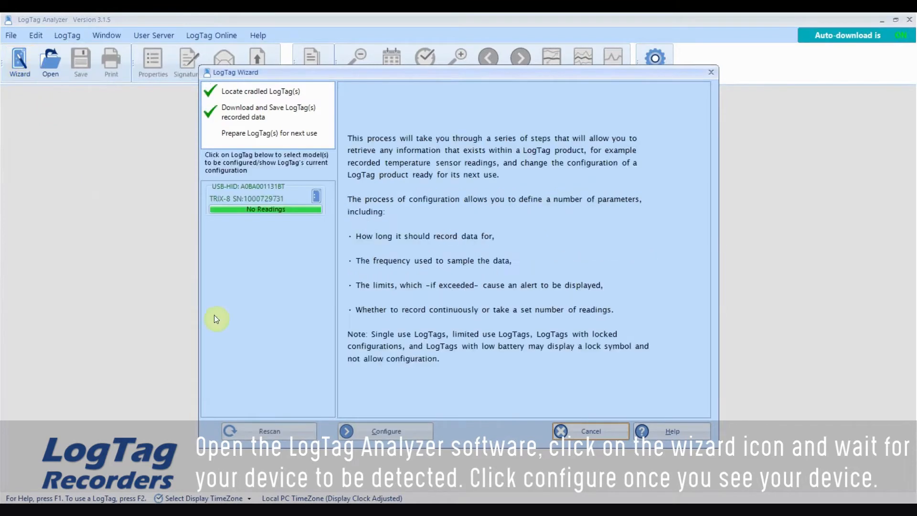
mouse_move(374, 426)
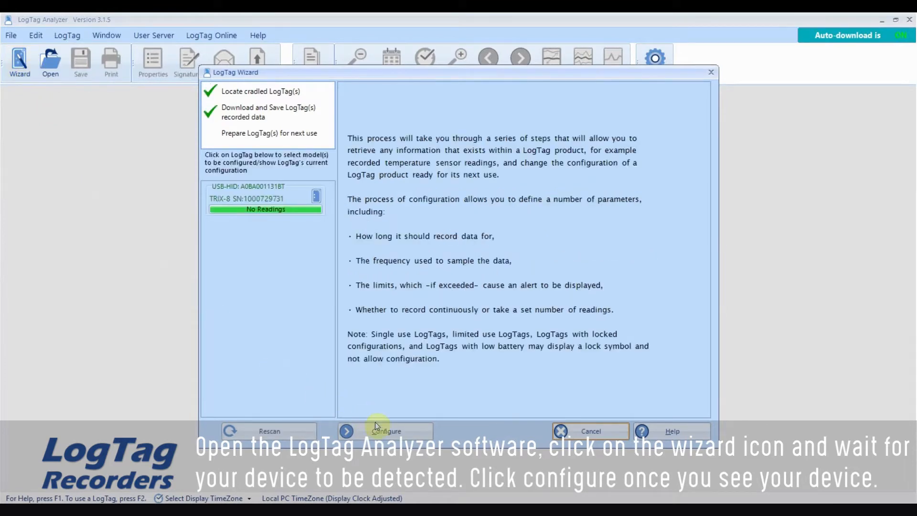
click(385, 431)
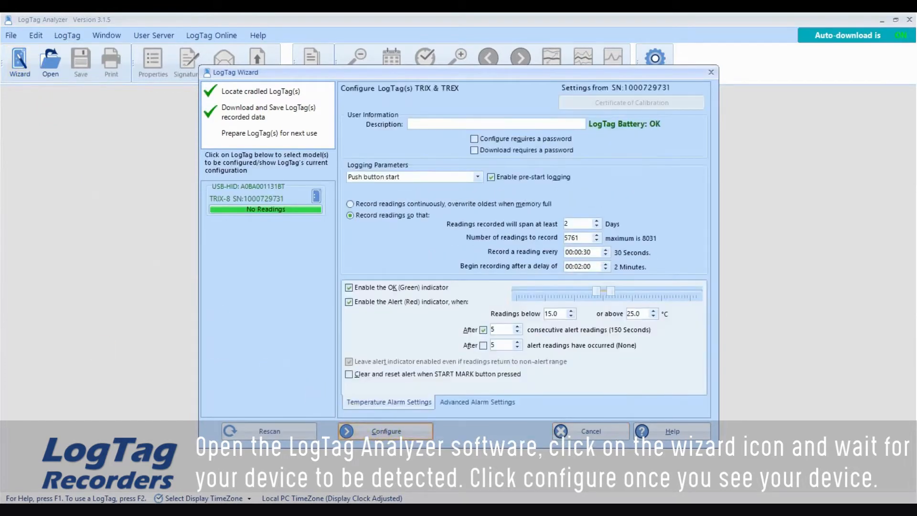
Step: Enter the description 'Refrigerated Transport #010519' and enable 'Configure requires a password'
click(495, 123)
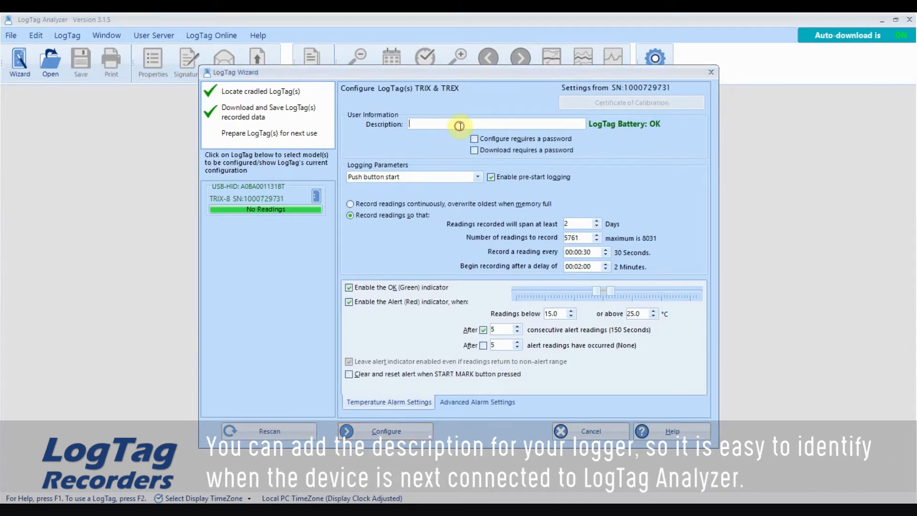
text(Refrigerated Transport #010519)
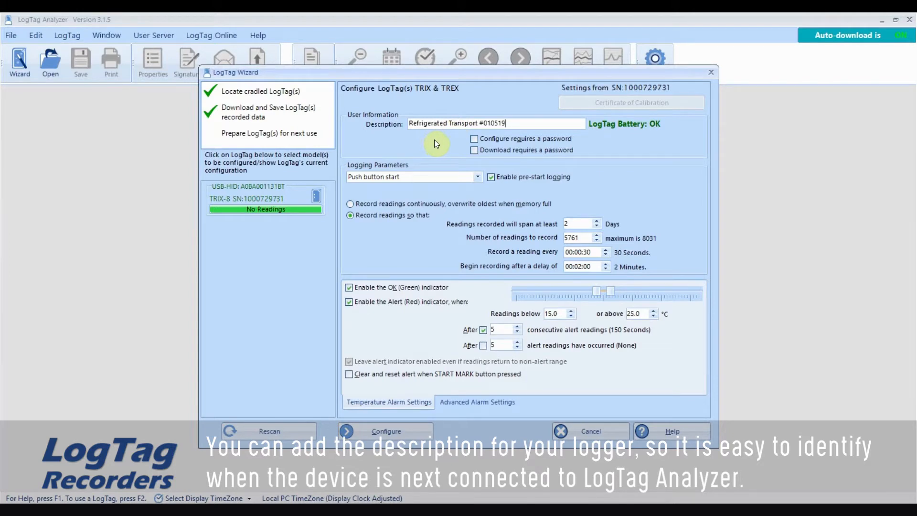
click(474, 139)
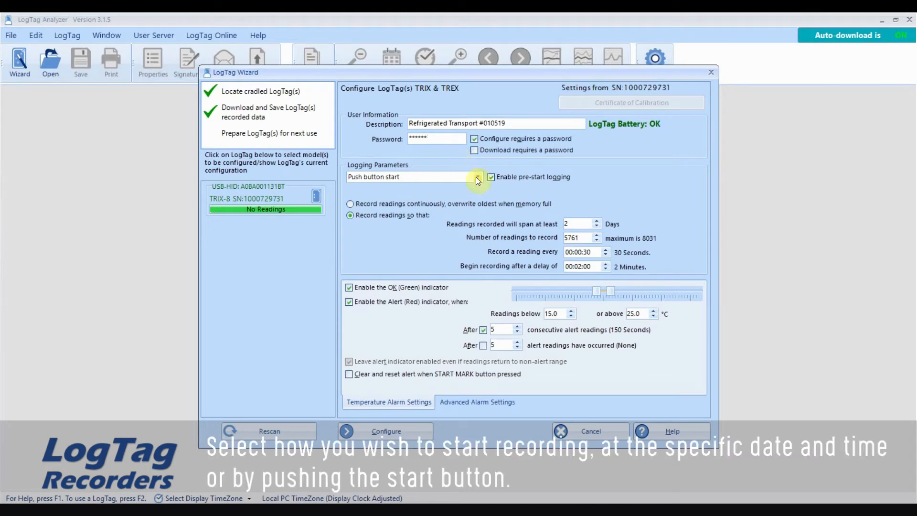
click(477, 177)
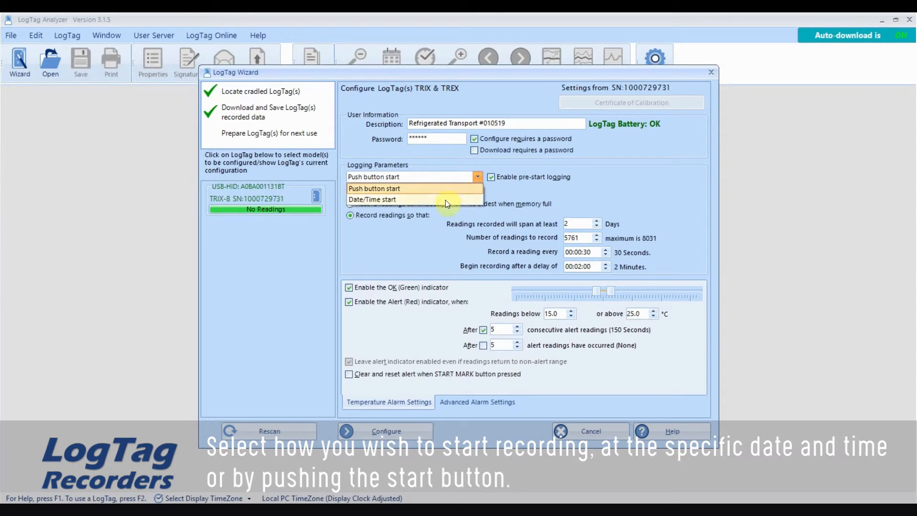
click(373, 188)
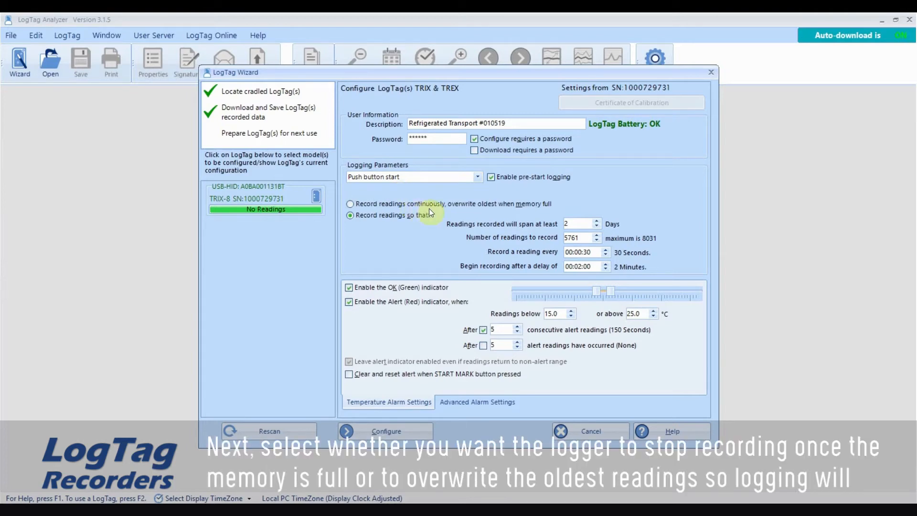
mouse_move(416, 209)
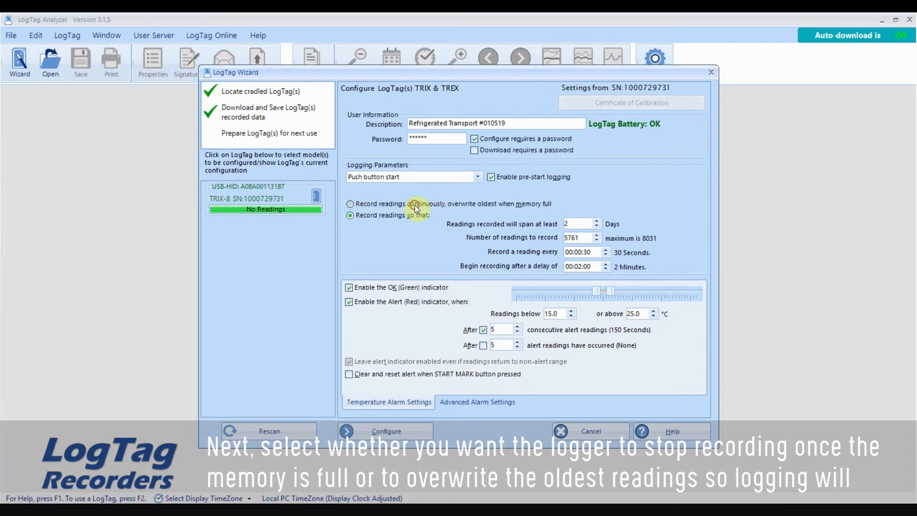
click(350, 203)
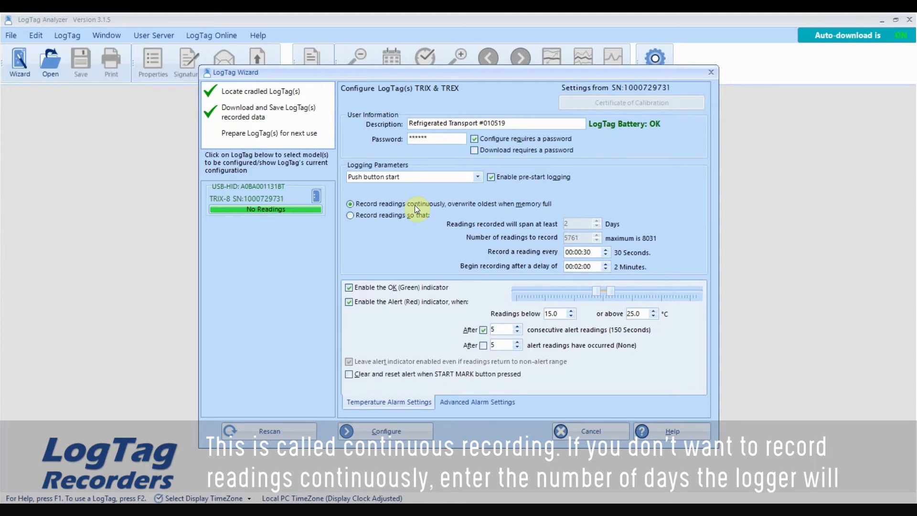
click(349, 215)
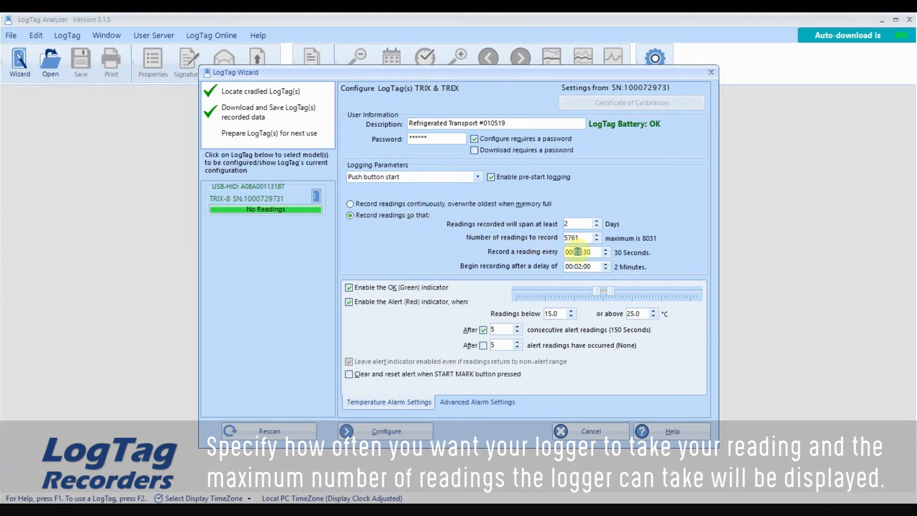
Step: Set readings every 00:15:00 over a 60-day span with a 00:30:00 start delay
click(579, 251)
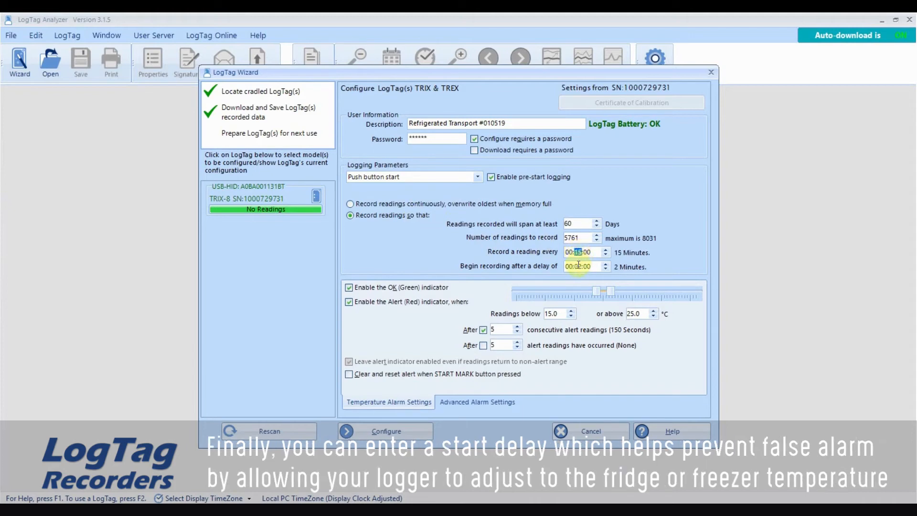
click(581, 224)
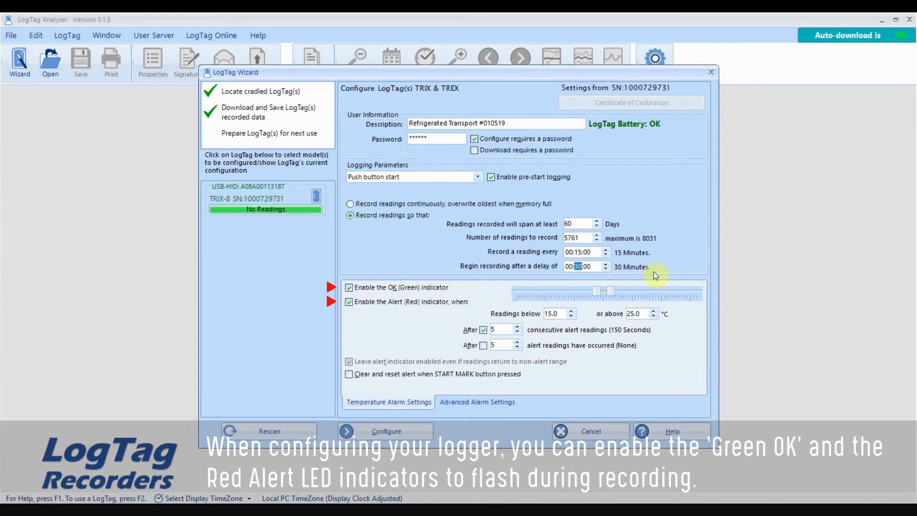
mouse_move(636, 283)
text(8)
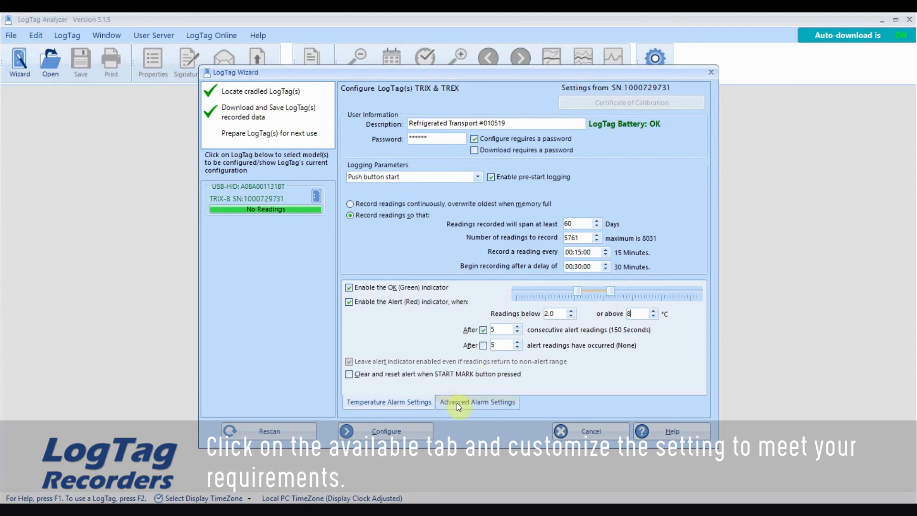
Step: Review Advanced Alarm Settings, re-enter the password and upload the configuration to the TRIX-8
click(478, 402)
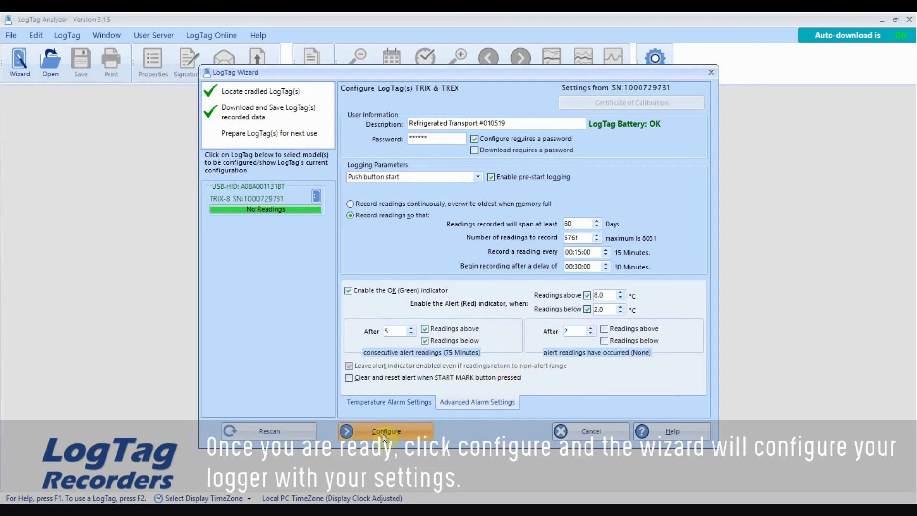
click(385, 430)
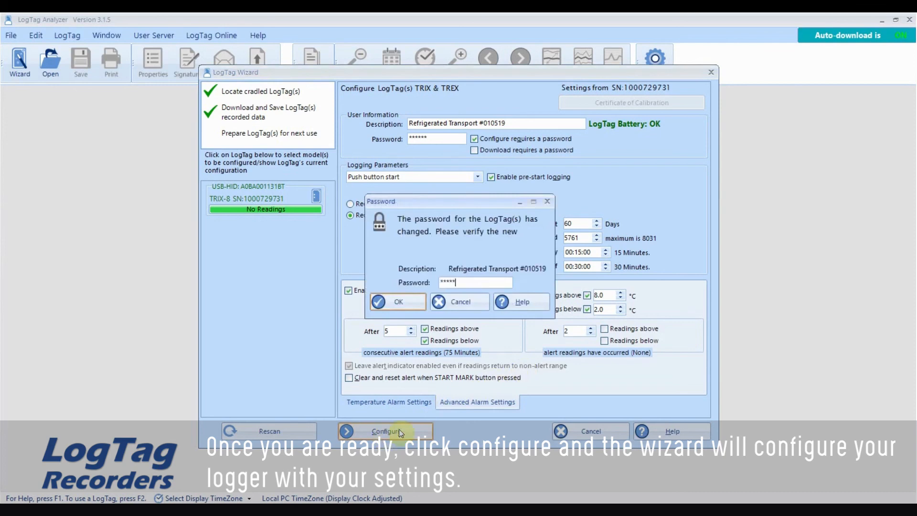
click(397, 301)
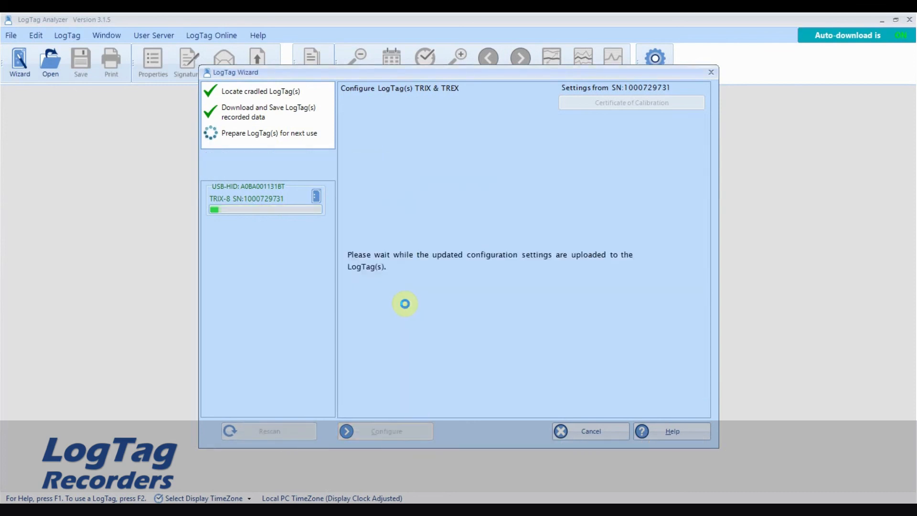